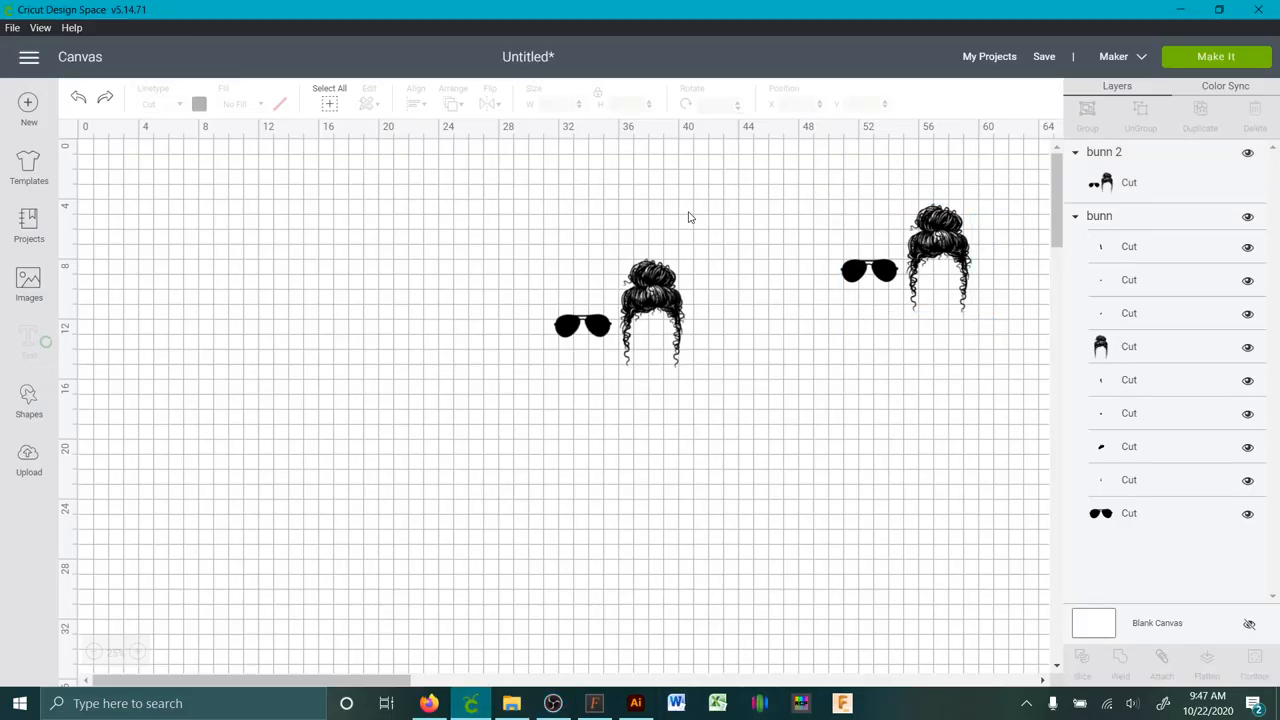
Compare the single-layer bunn 2 design with the multi-layer bunn group, then bring up Illustrator
{"action": "left_click", "coordinate": [1104, 182]}
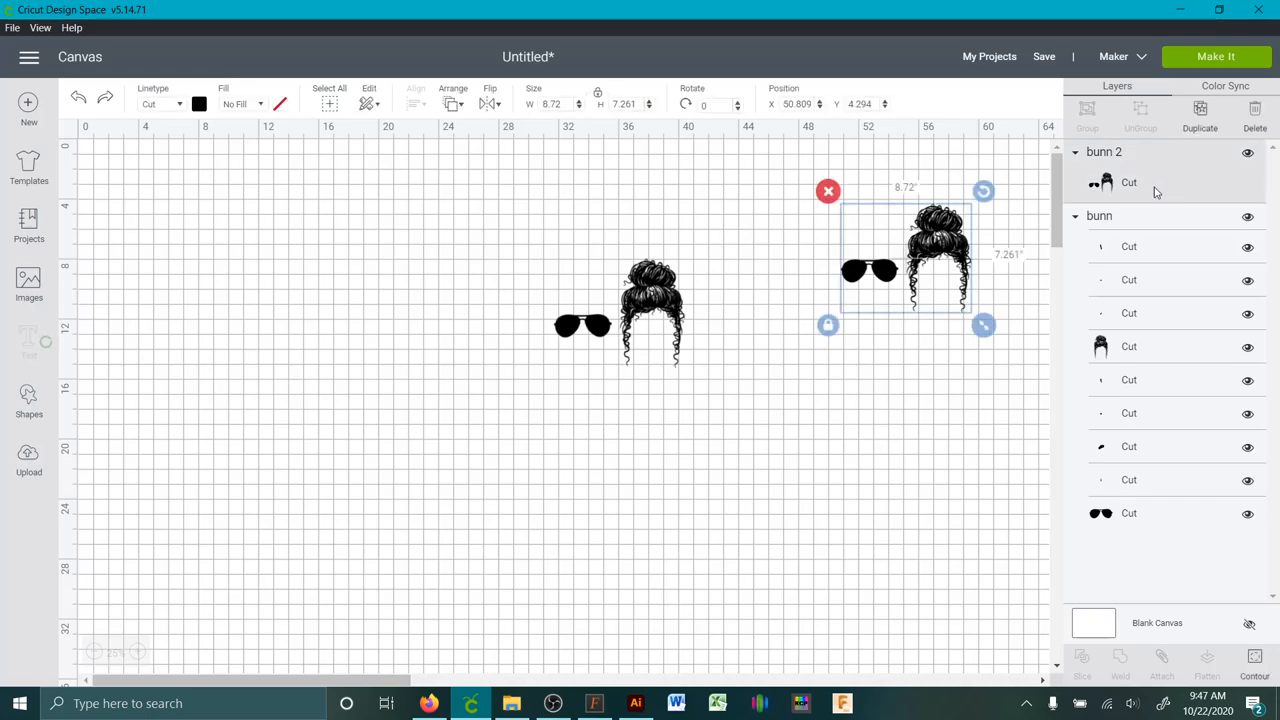
{"action": "mouse_move", "coordinate": [1148, 196]}
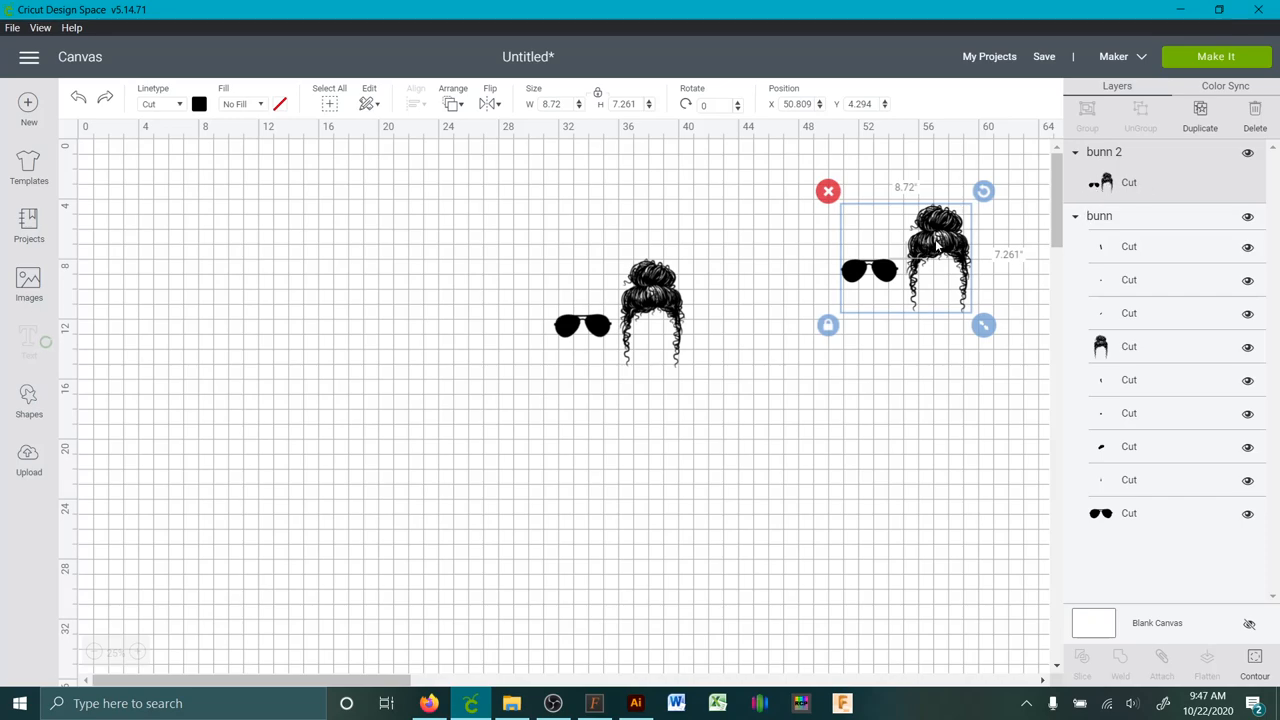
{"action": "mouse_move", "coordinate": [1190, 184]}
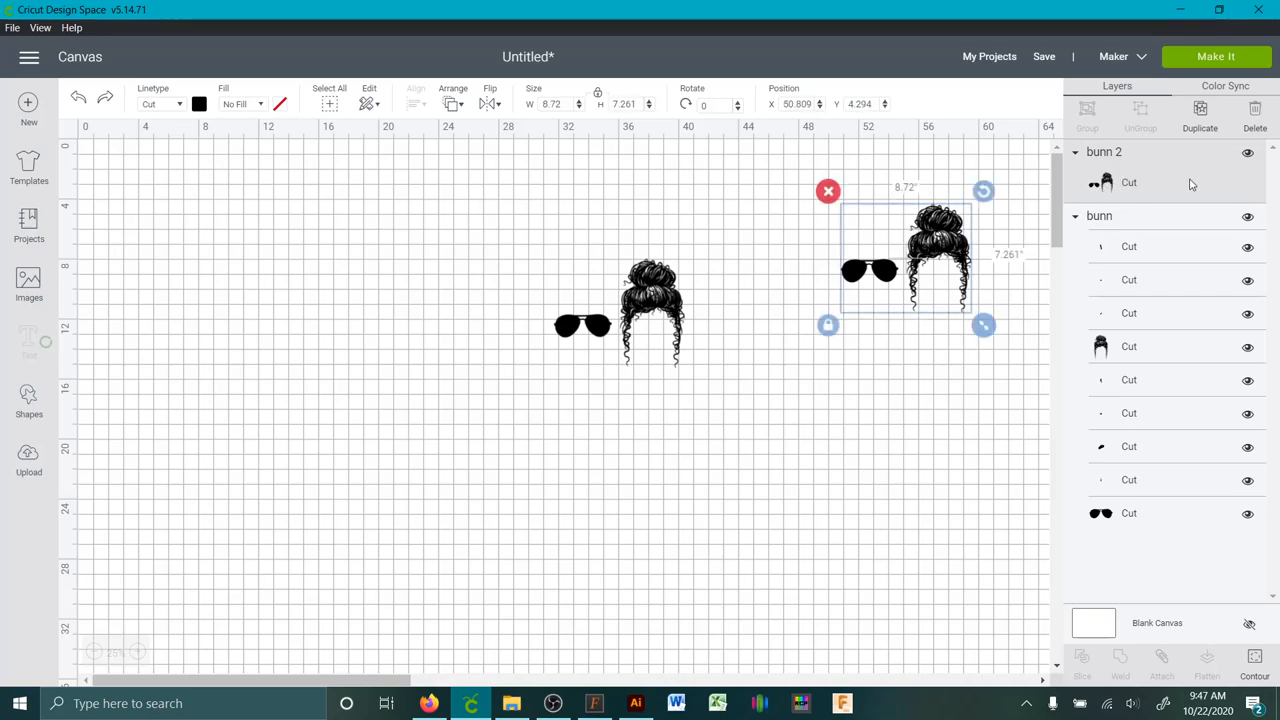
{"action": "mouse_move", "coordinate": [1108, 252]}
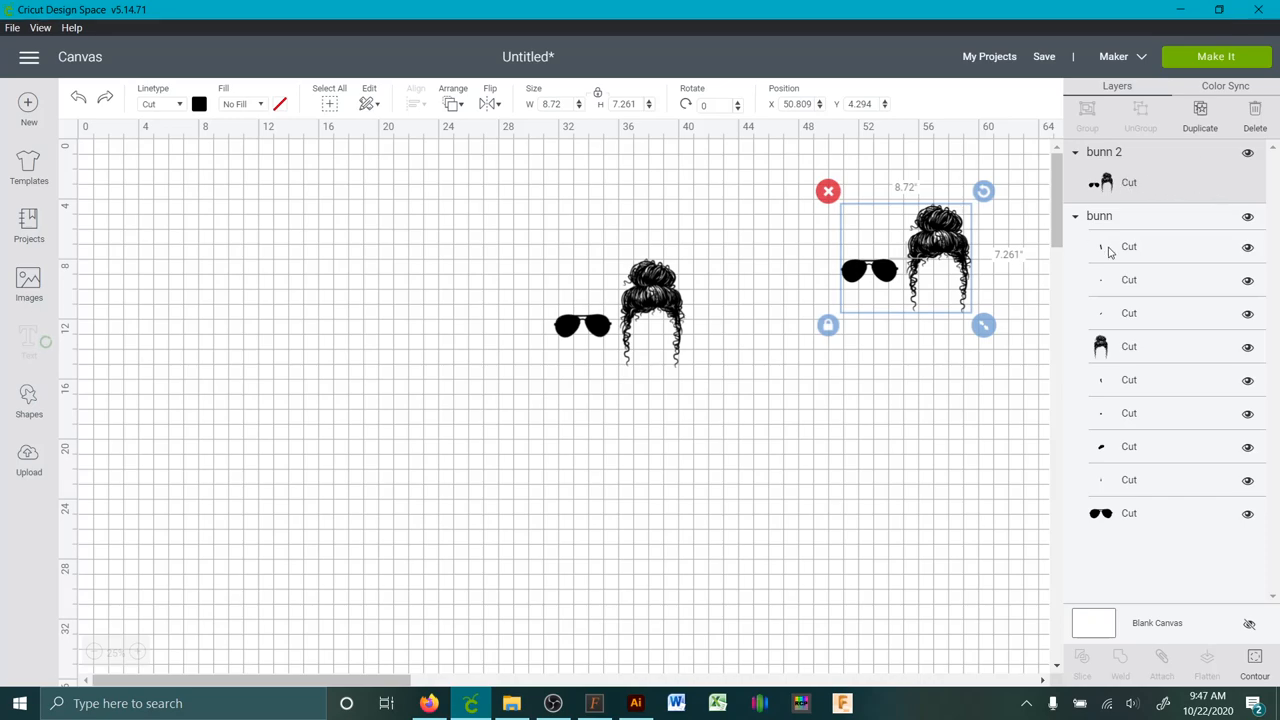
{"action": "left_click_drag", "start_coordinate": [904, 256], "coordinate": [616, 316]}
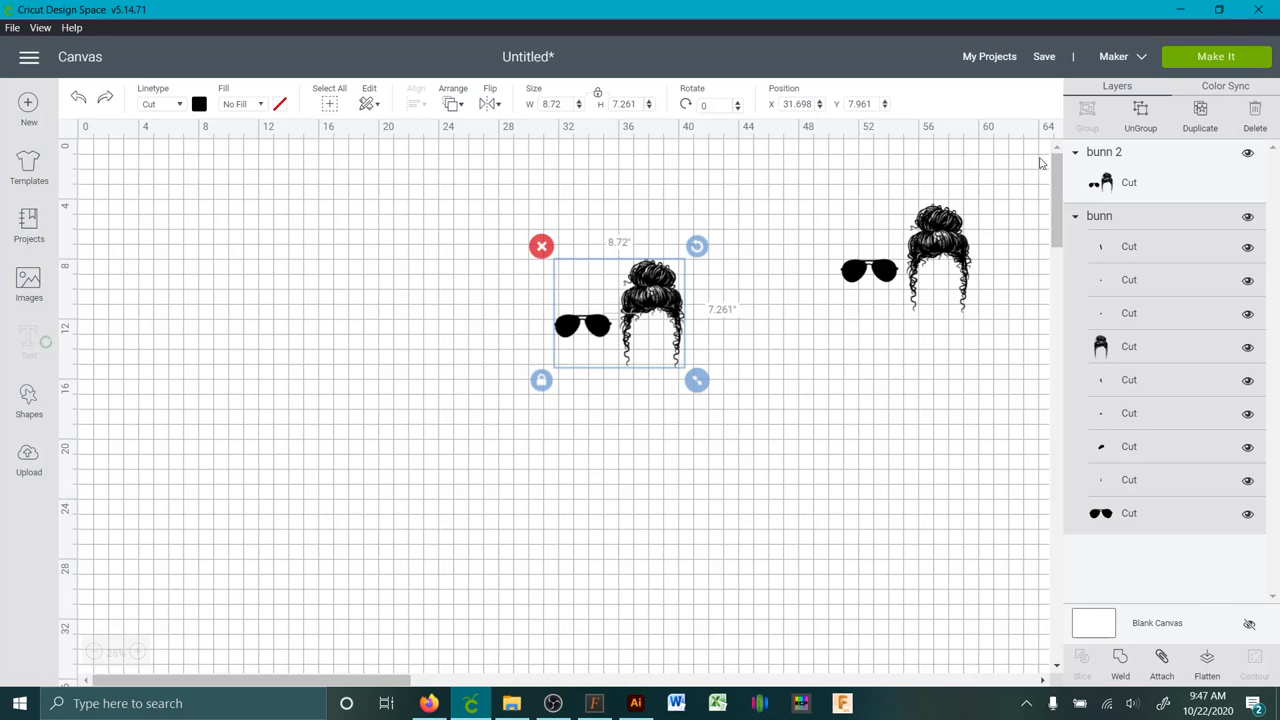
{"action": "mouse_move", "coordinate": [1148, 156]}
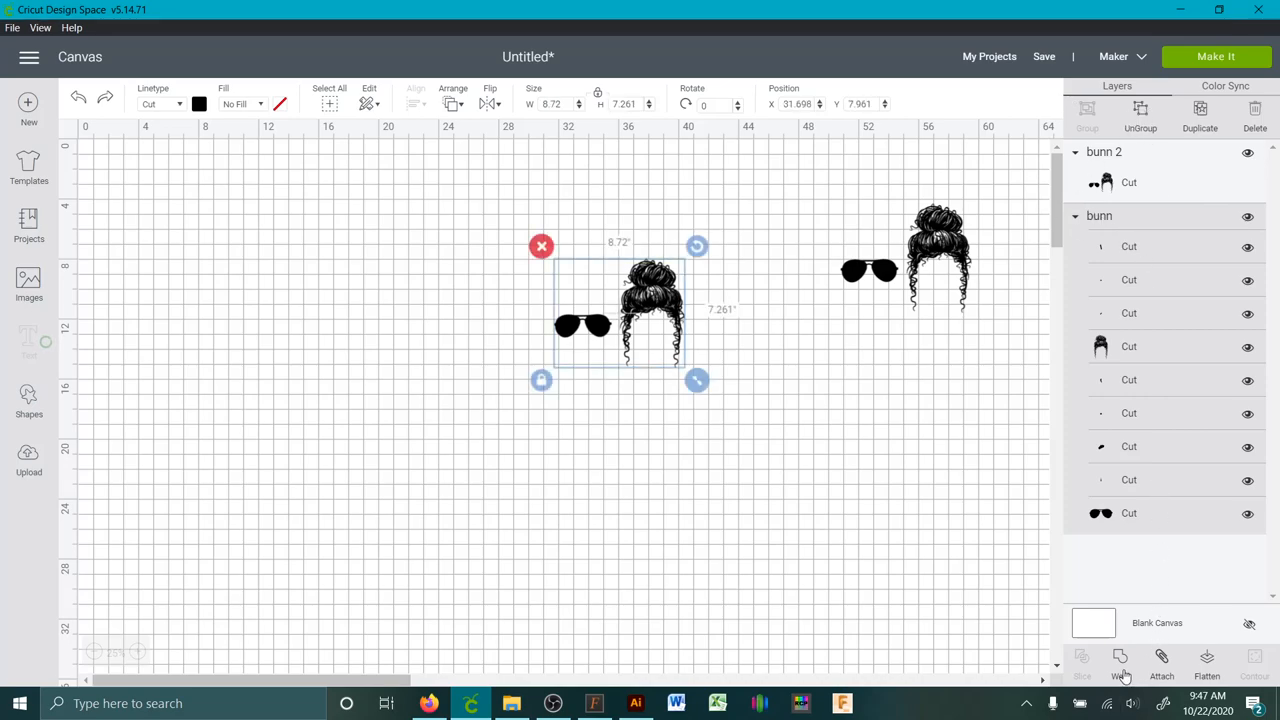
{"action": "left_click", "coordinate": [1120, 660]}
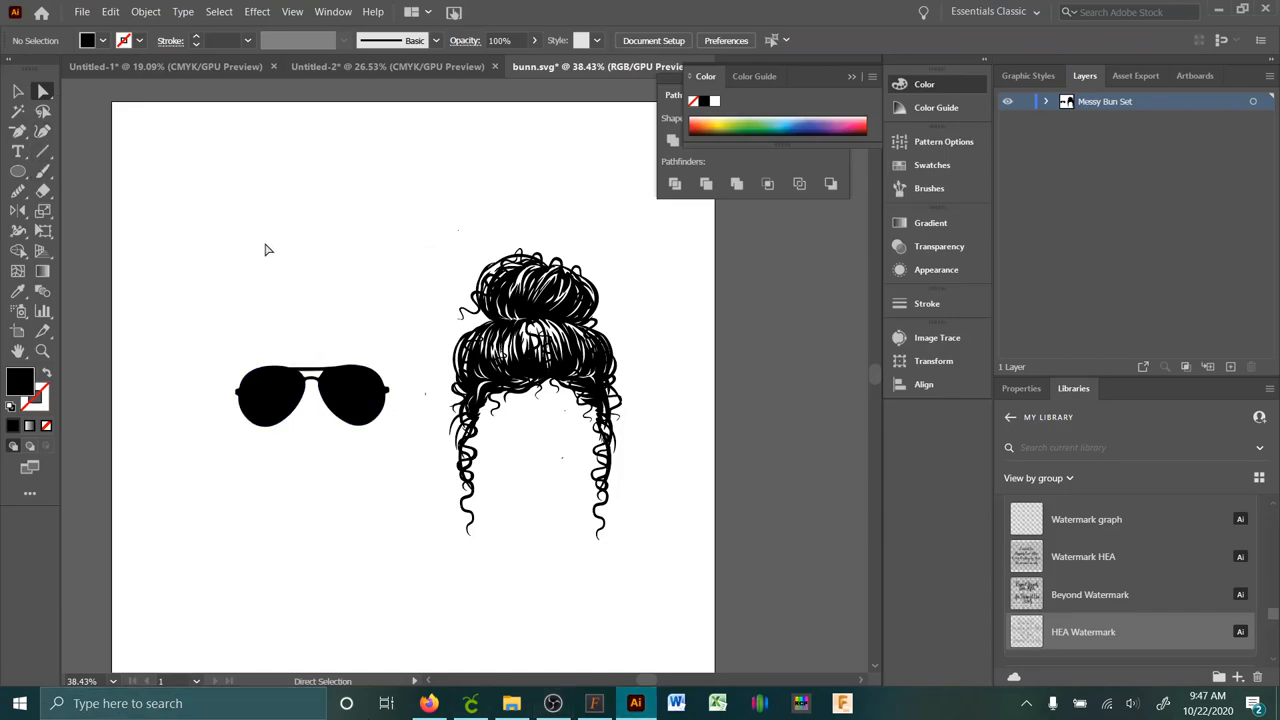
Select the sunglasses and all shapes with the same black fill via Select > Same > Fill & Stroke
{"action": "left_click", "coordinate": [312, 396]}
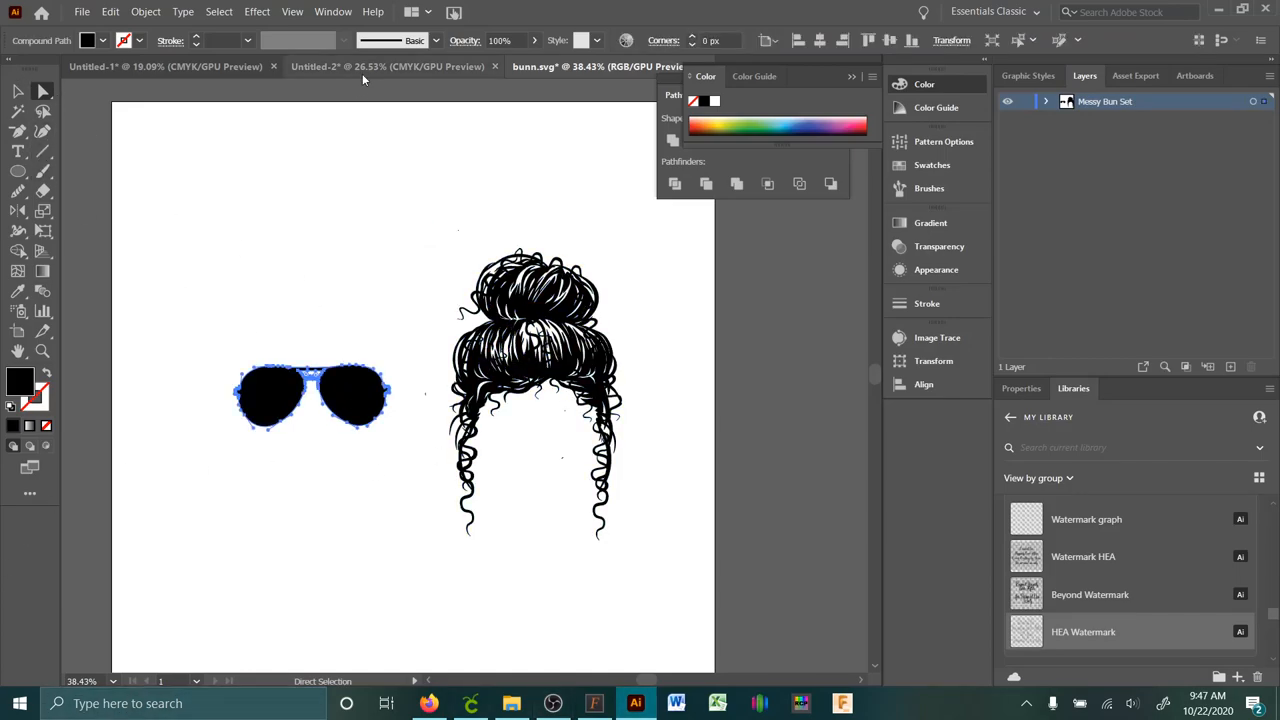
{"action": "left_click", "coordinate": [218, 12]}
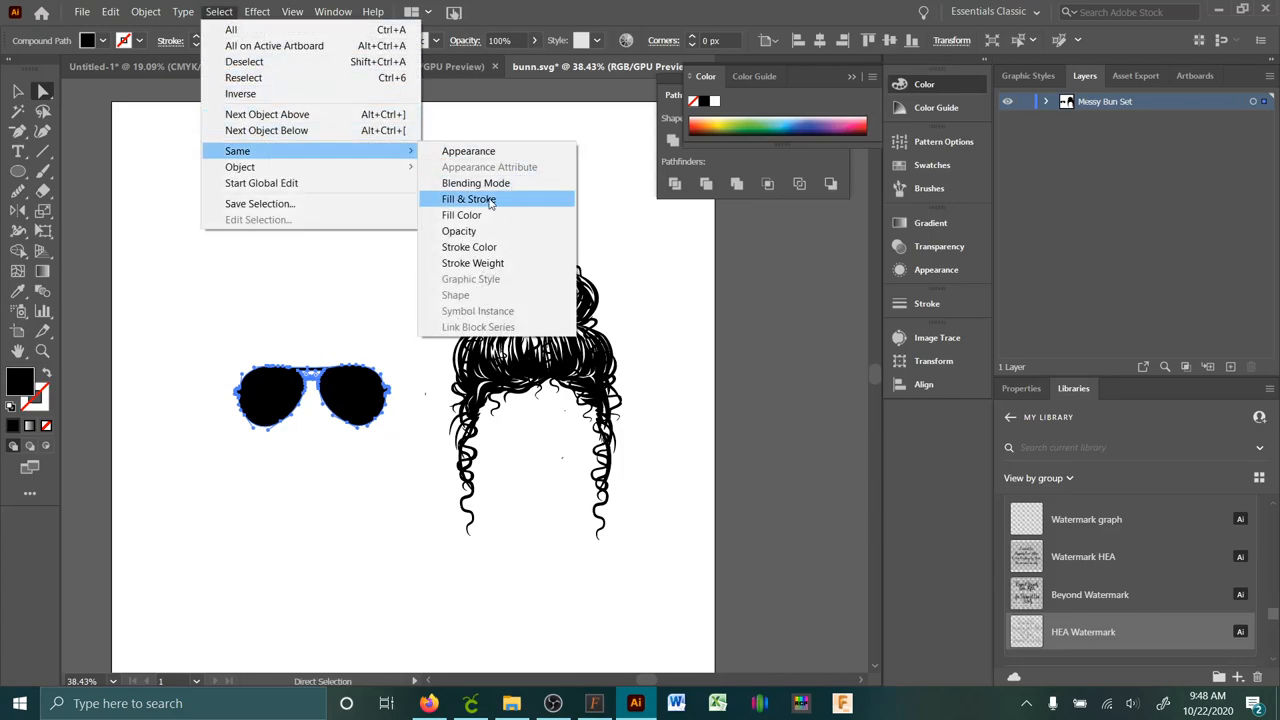
{"action": "left_click", "coordinate": [468, 200]}
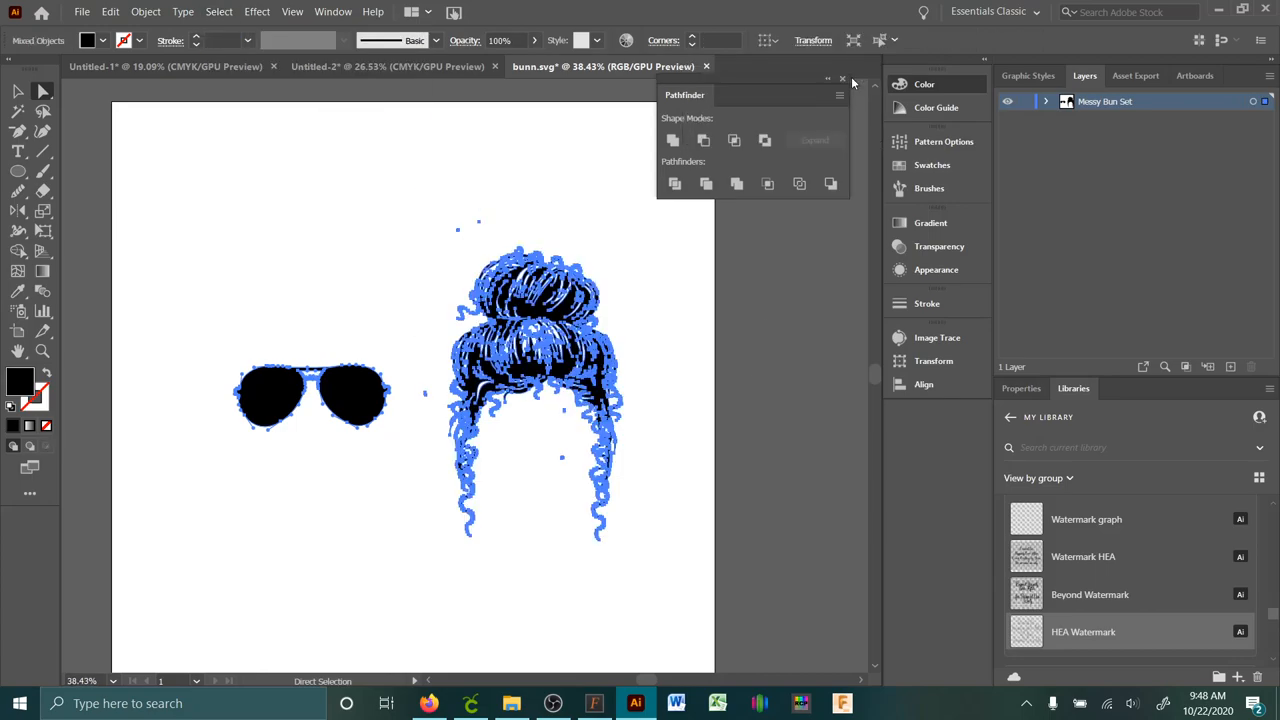
{"action": "left_click", "coordinate": [674, 140]}
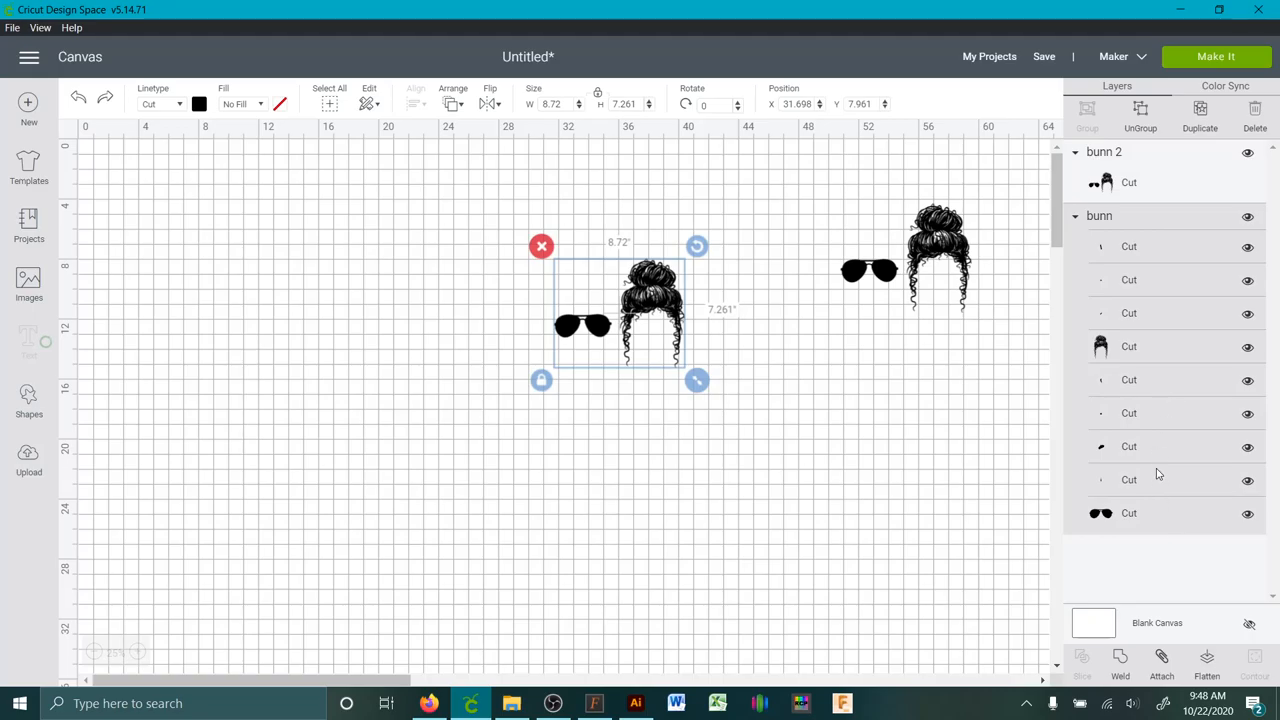
{"action": "left_click", "coordinate": [636, 704]}
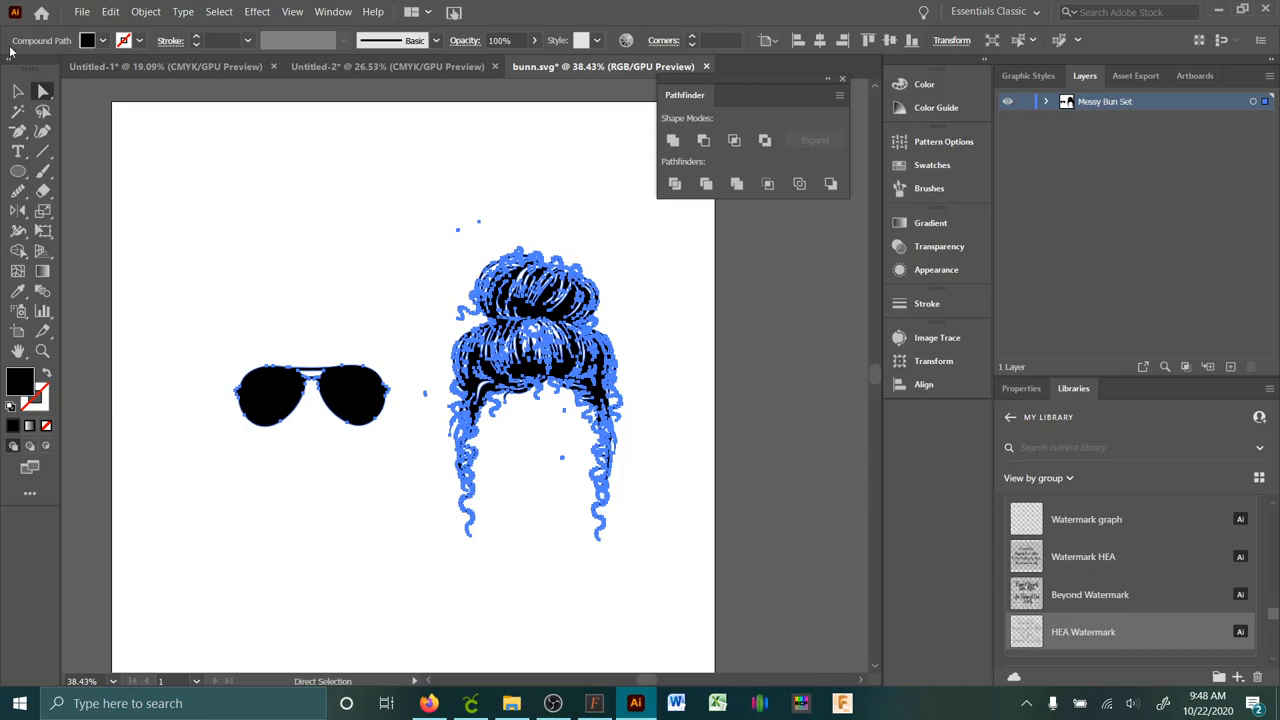
{"action": "left_click", "coordinate": [110, 12]}
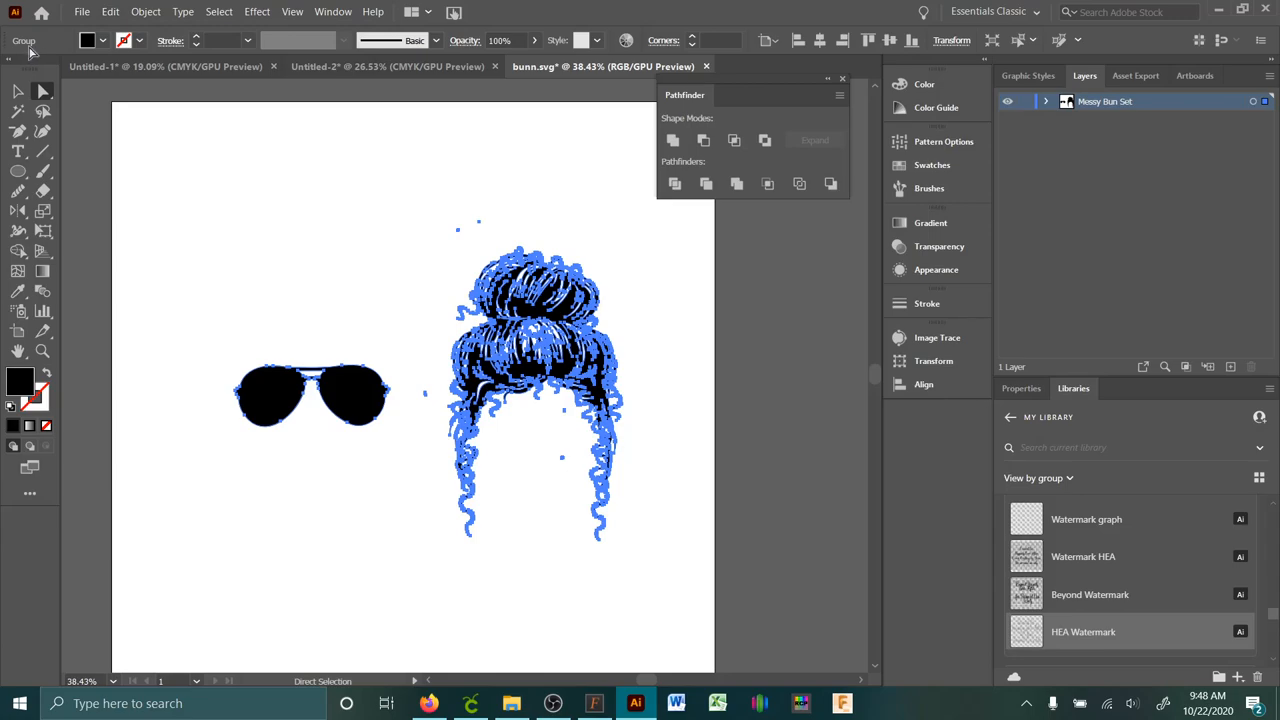
{"action": "left_click", "coordinate": [320, 184]}
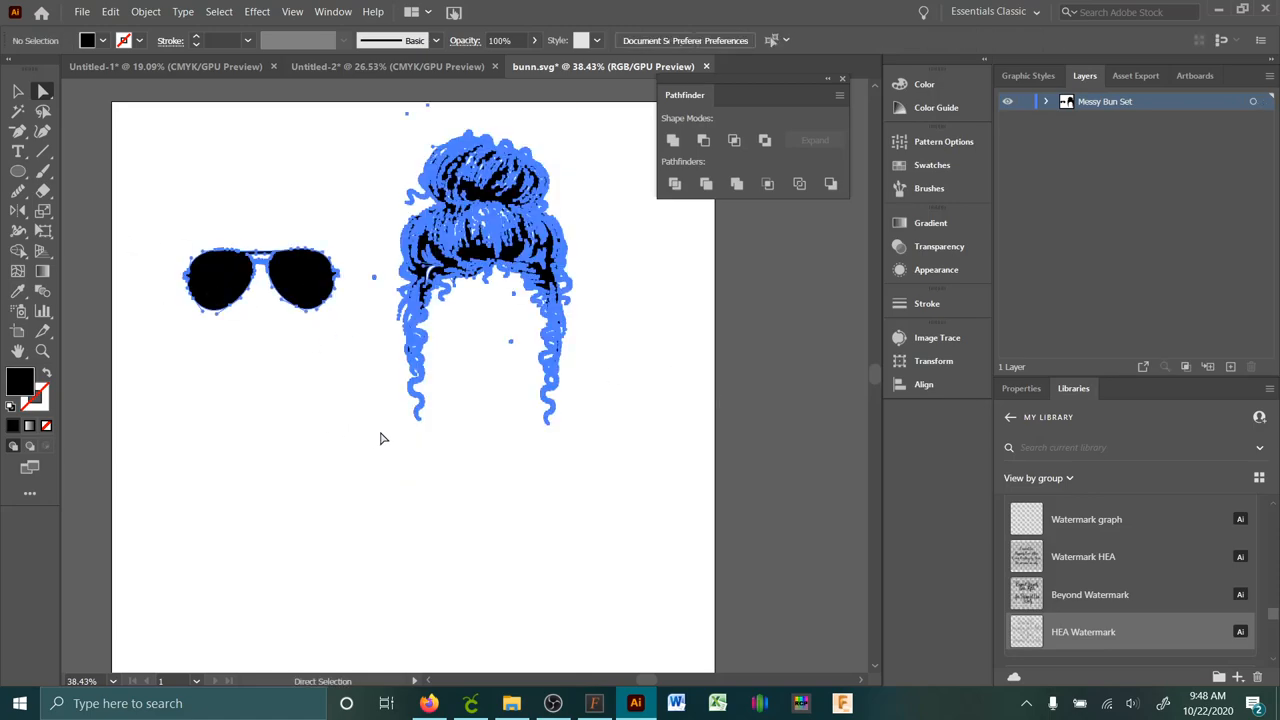
{"action": "left_click", "coordinate": [110, 12]}
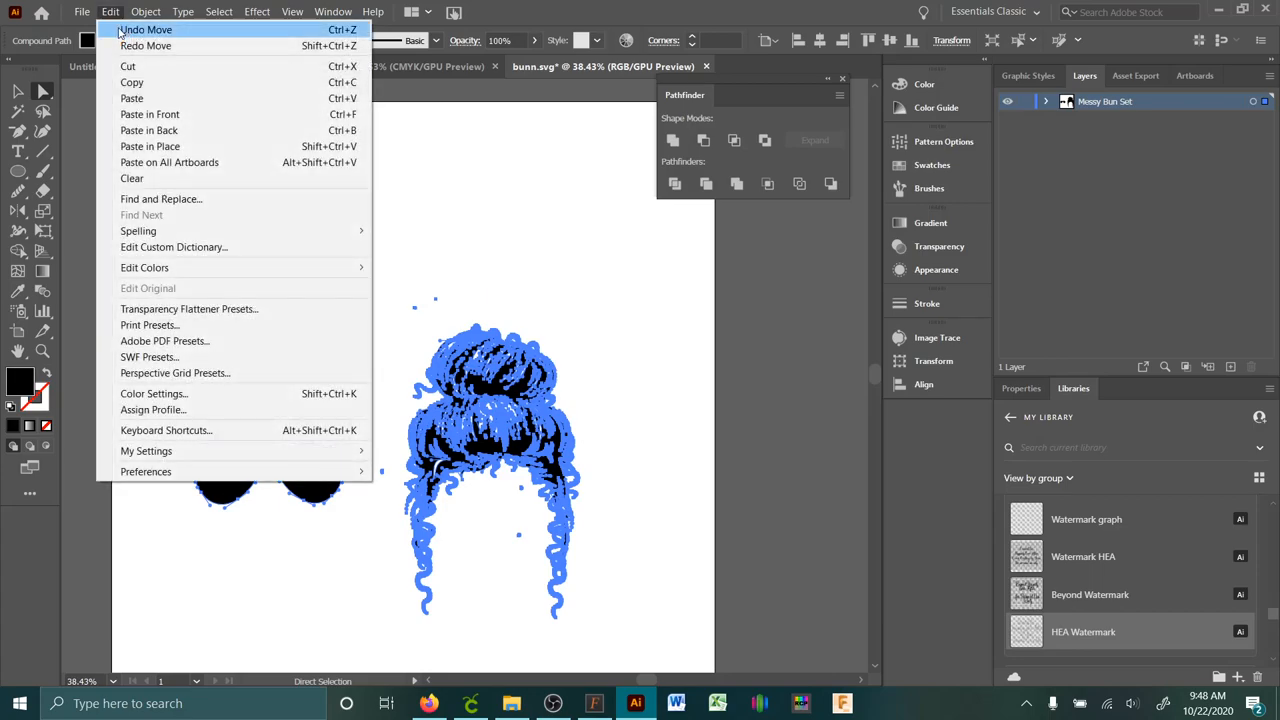
{"action": "left_click", "coordinate": [146, 30]}
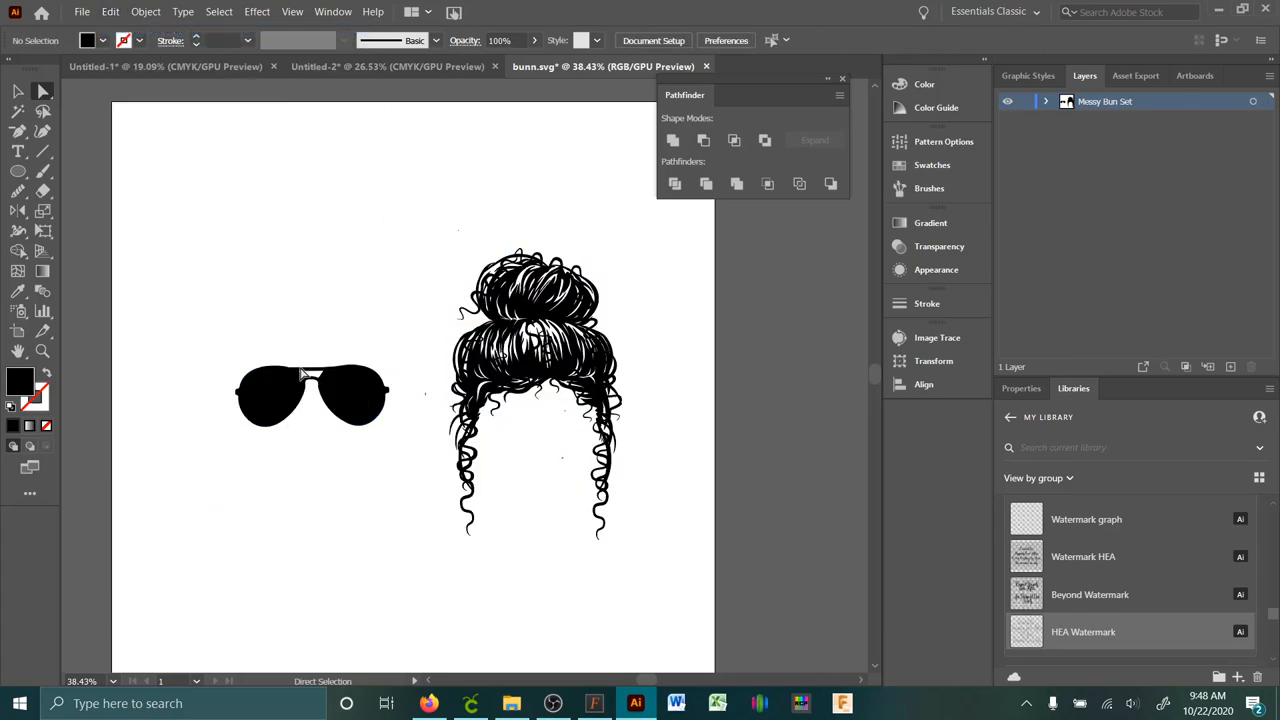
Move the sunglasses toward the artboard's top-left, then return to Cricut and select the bunn 2 design
{"action": "left_click_drag", "start_coordinate": [312, 396], "coordinate": [198, 178]}
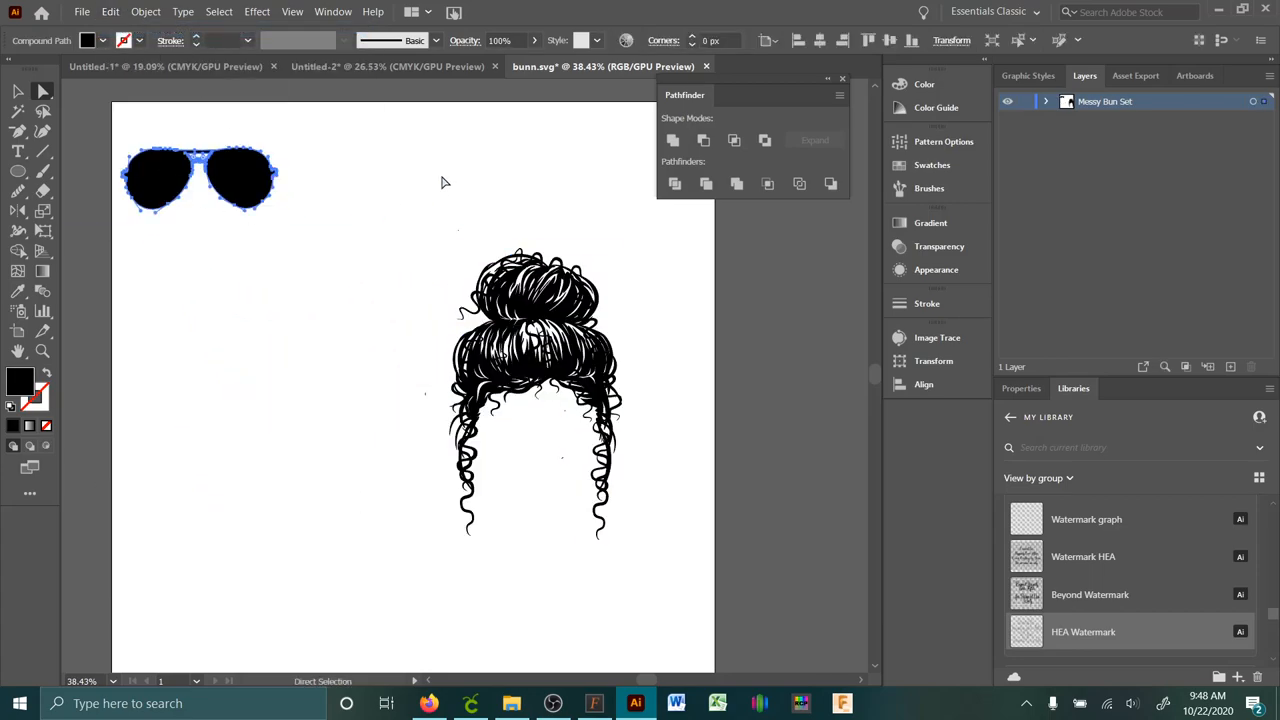
{"action": "mouse_move", "coordinate": [44, 92]}
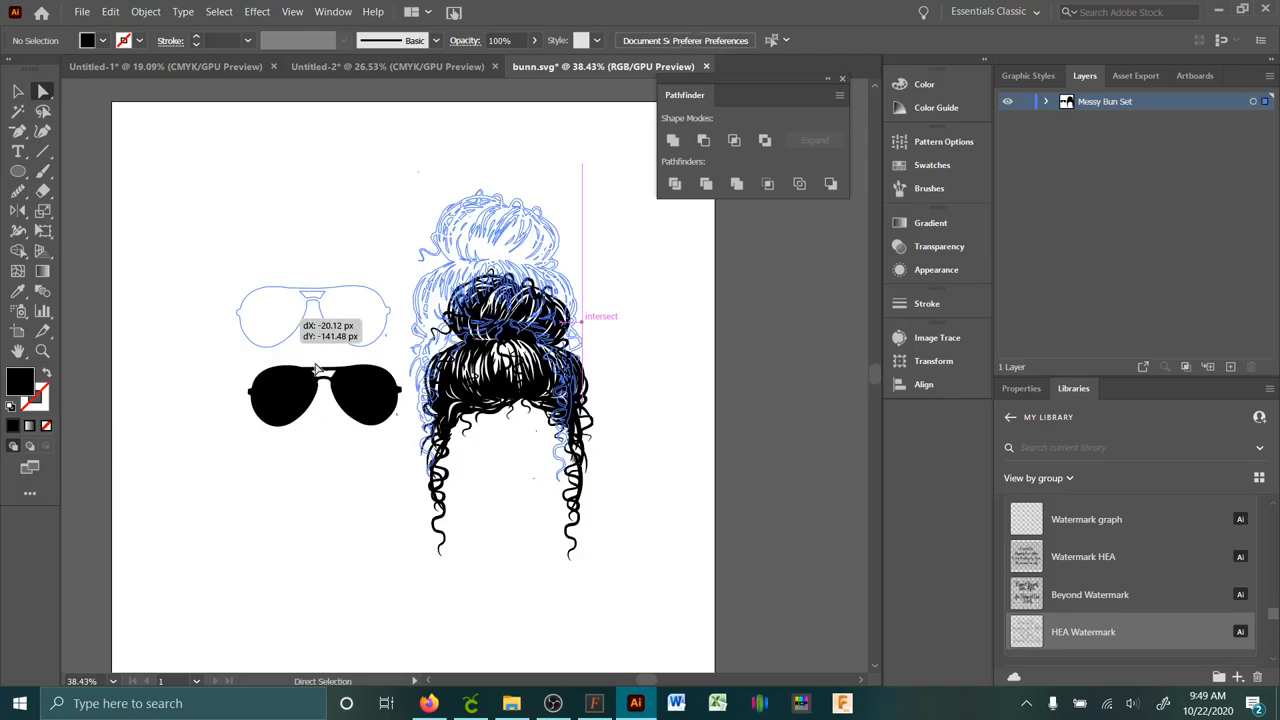
{"action": "left_click", "coordinate": [470, 704]}
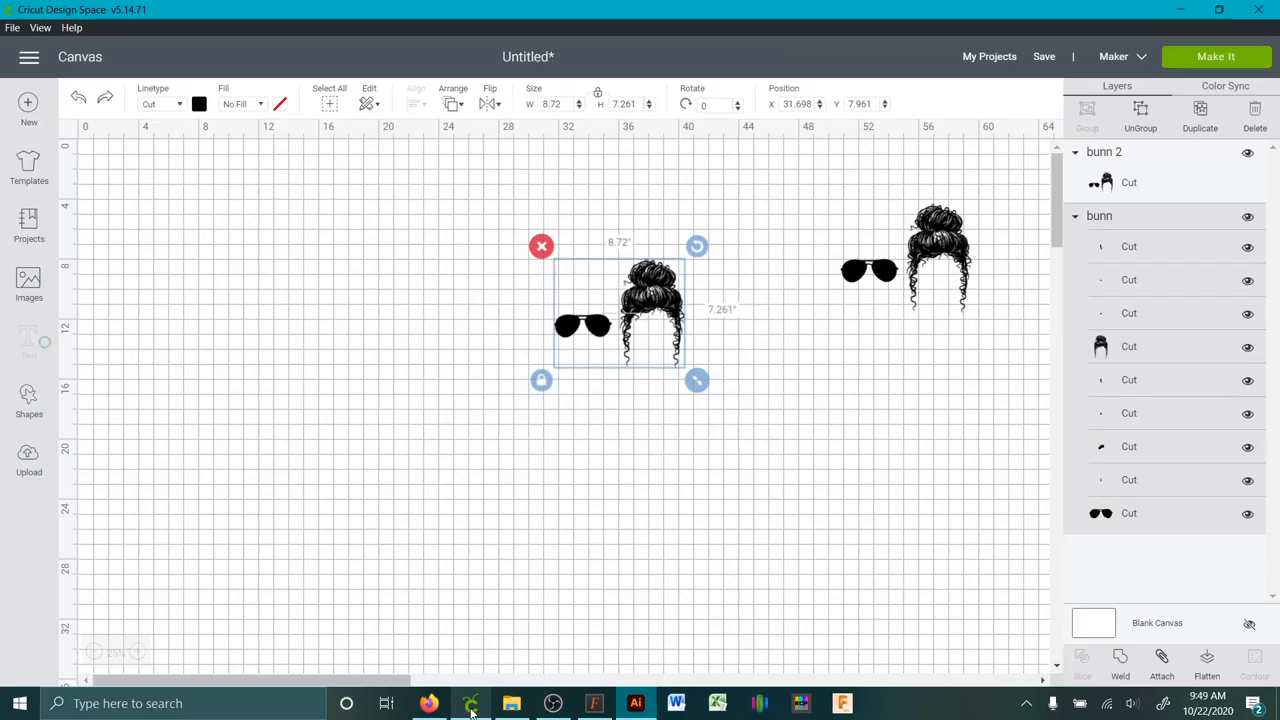
{"action": "left_click_drag", "start_coordinate": [616, 310], "coordinate": [904, 256]}
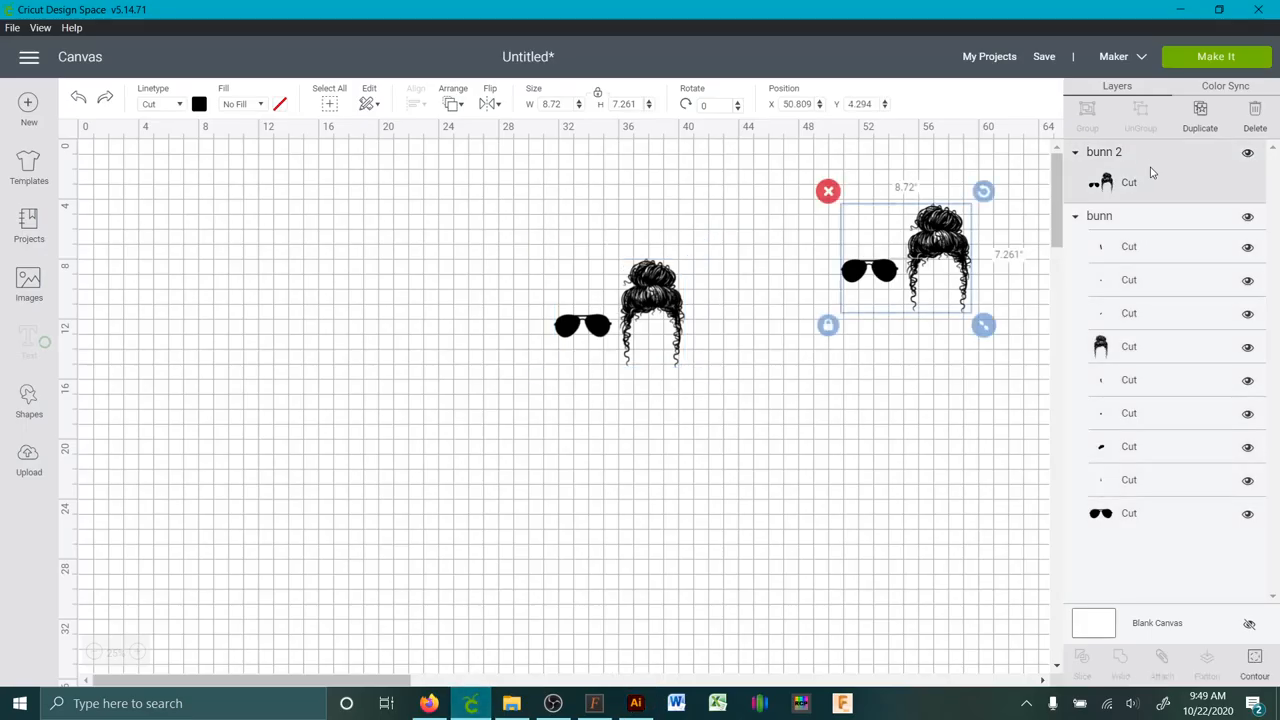